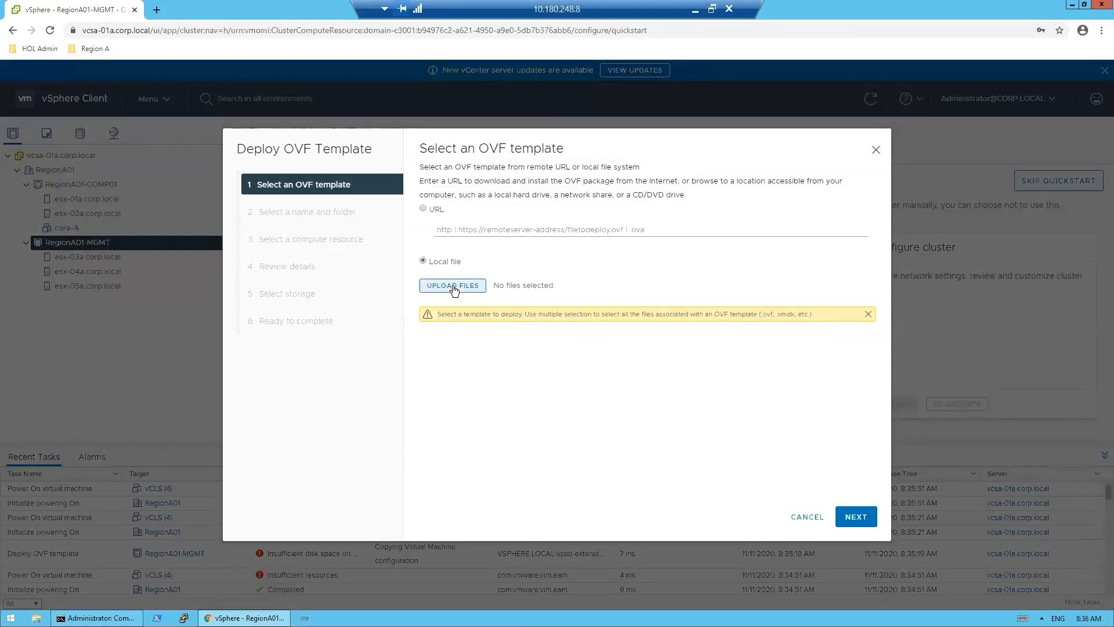
Choose the local nsx-unified-appliance-3.1.0.0.17107171.ova file from NSX_OVAs as the template
{"action": "left_click", "coordinate": [453, 286]}
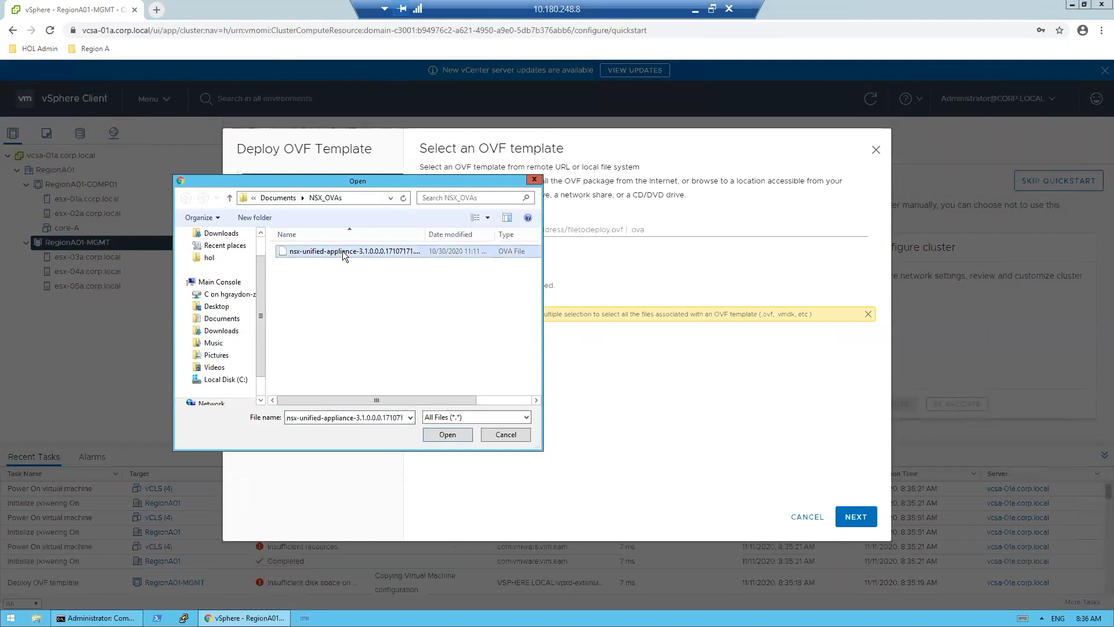
{"action": "left_click", "coordinate": [448, 434]}
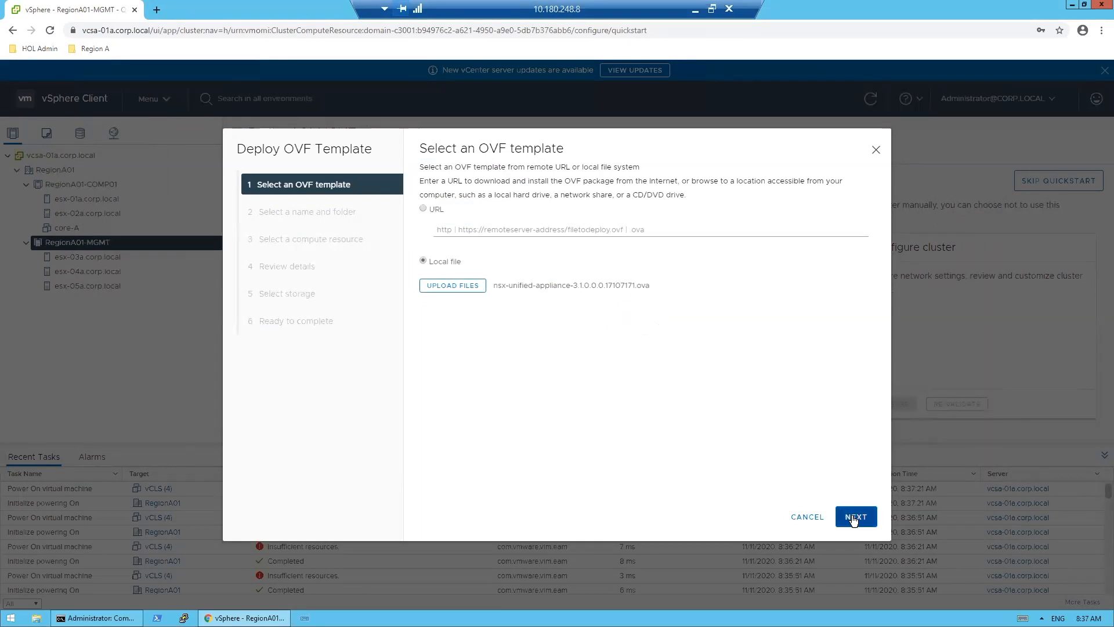
Name the VM nsxmgr-01a.corp.local and keep RegionA01-MGMT as its compute resource
{"action": "left_click", "coordinate": [857, 517]}
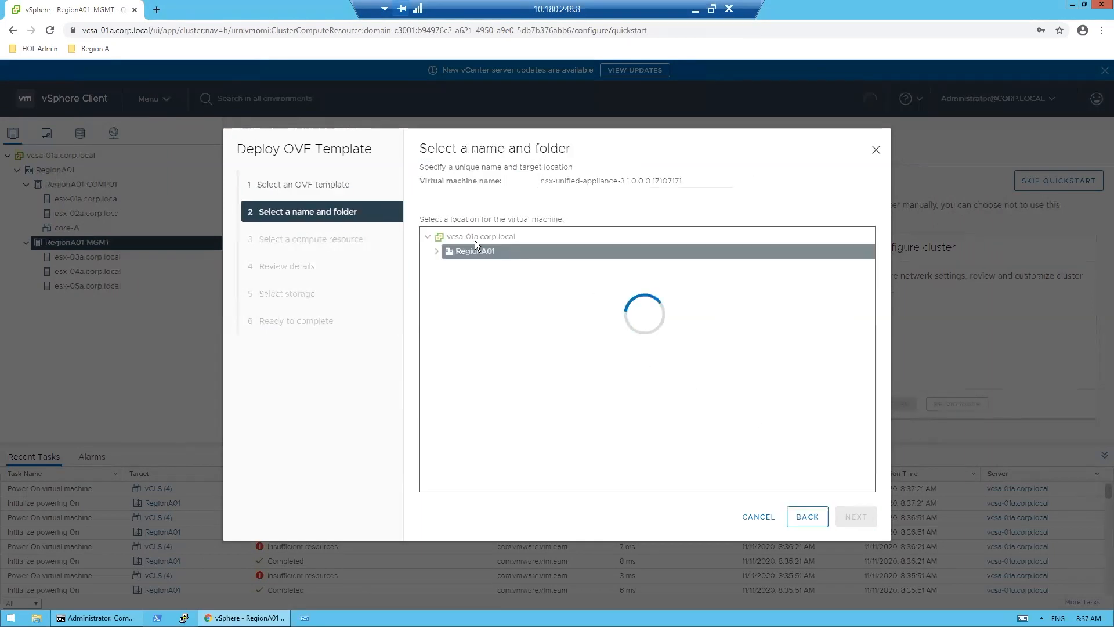
{"action": "type", "text": "nsxmgr-01a"}
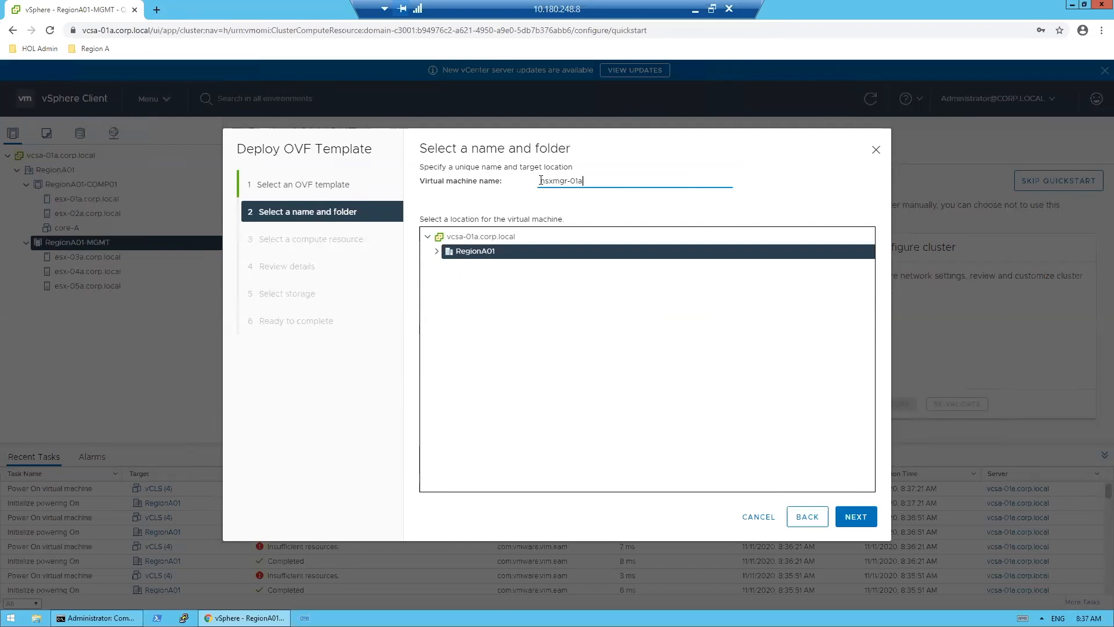
{"action": "type", "text": ".corp.local"}
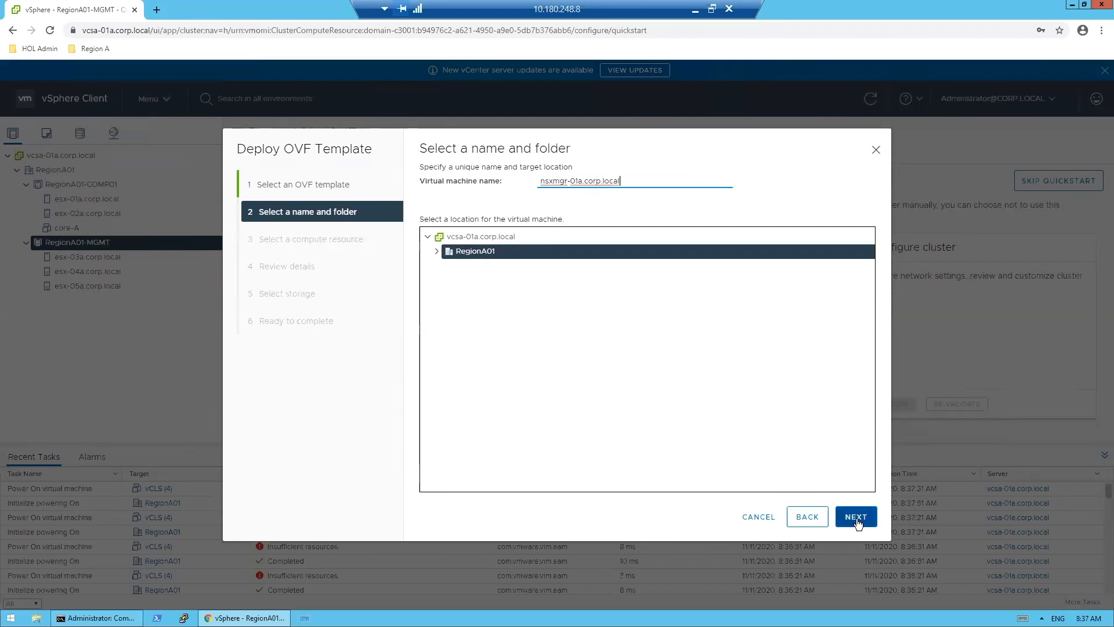
{"action": "left_click", "coordinate": [856, 515]}
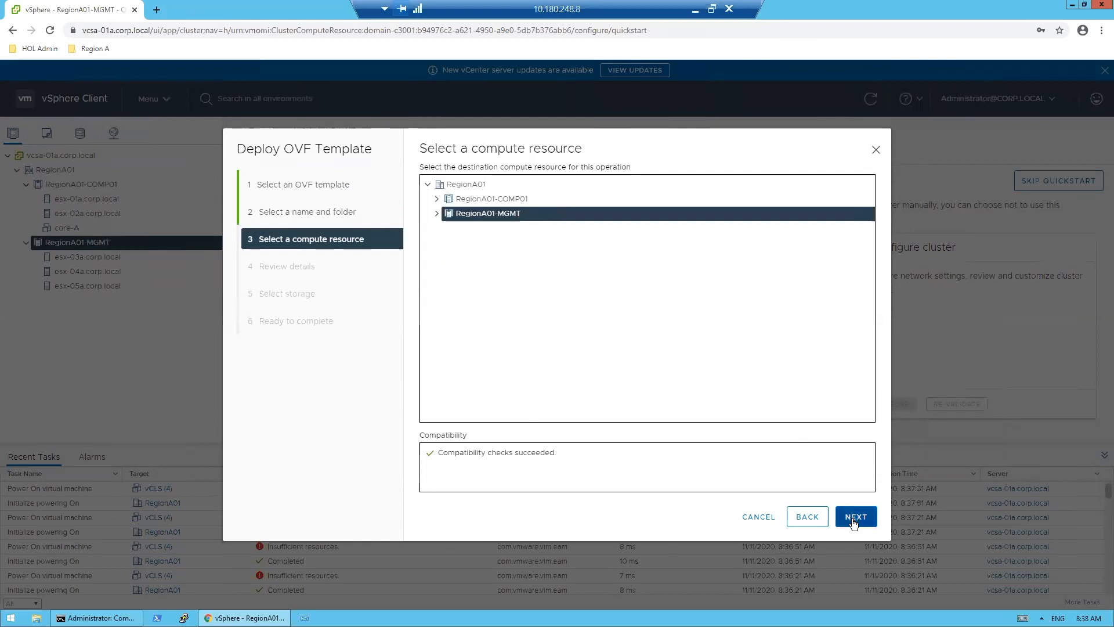
{"action": "left_click", "coordinate": [856, 515]}
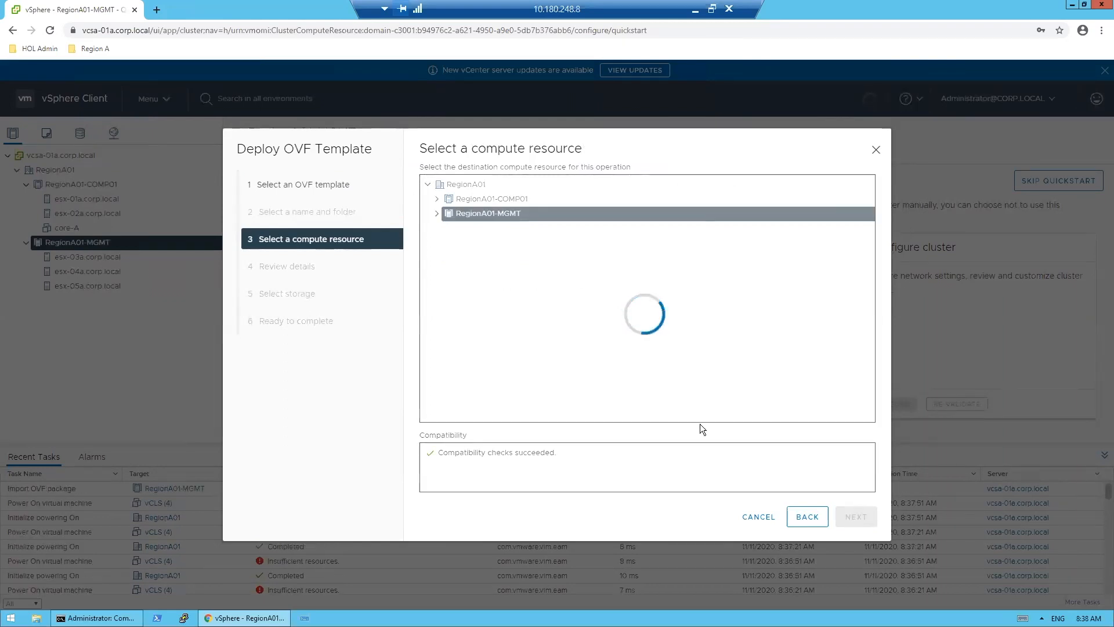
Accept the NSX unified appliance 3.1.0 review details and reach the deployment size choice
{"action": "left_click", "coordinate": [857, 517]}
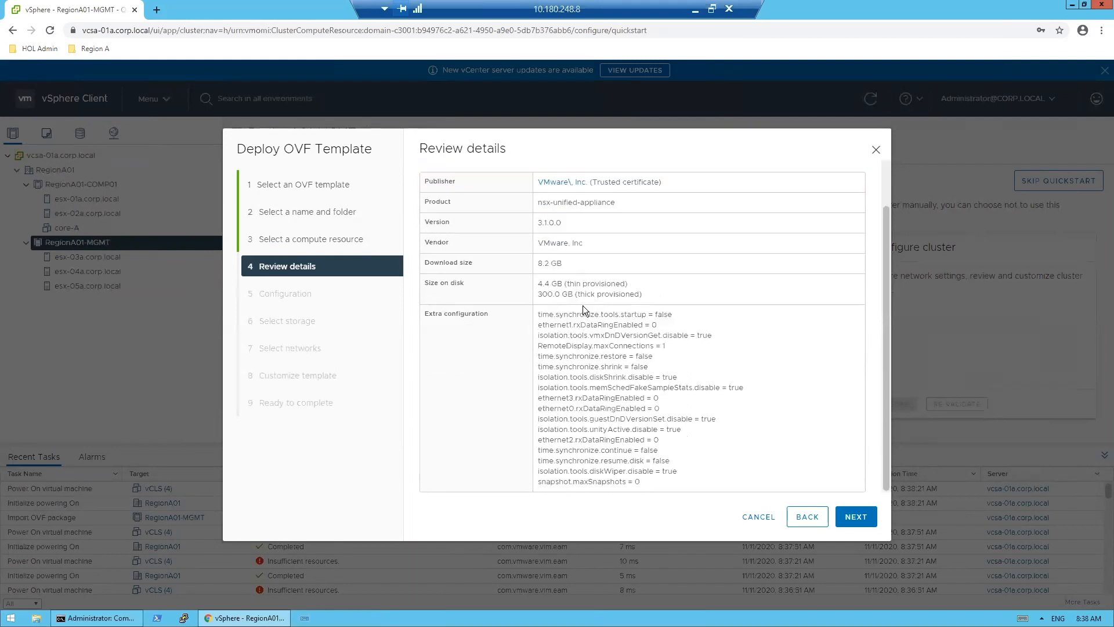
{"action": "mouse_move", "coordinate": [801, 490]}
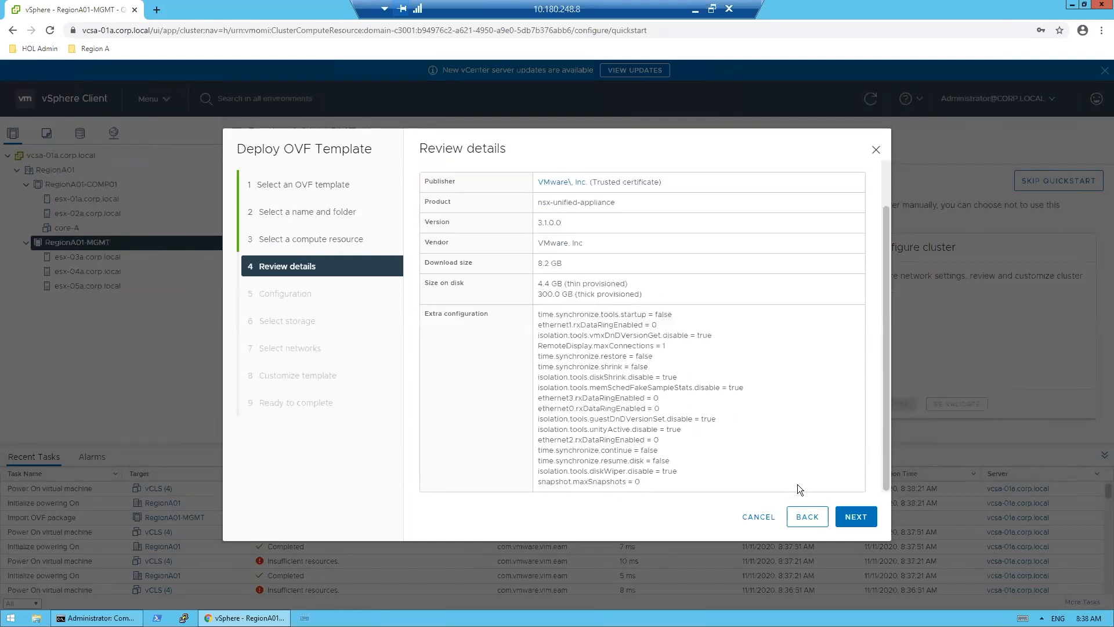
{"action": "left_click", "coordinate": [857, 516]}
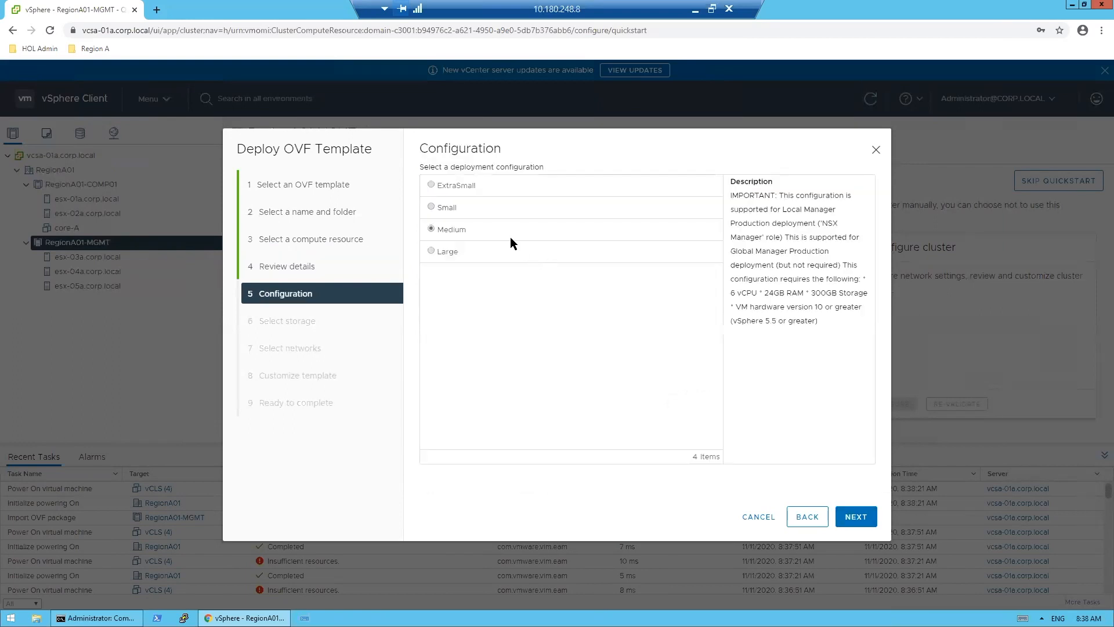
{"action": "mouse_move", "coordinate": [434, 188]}
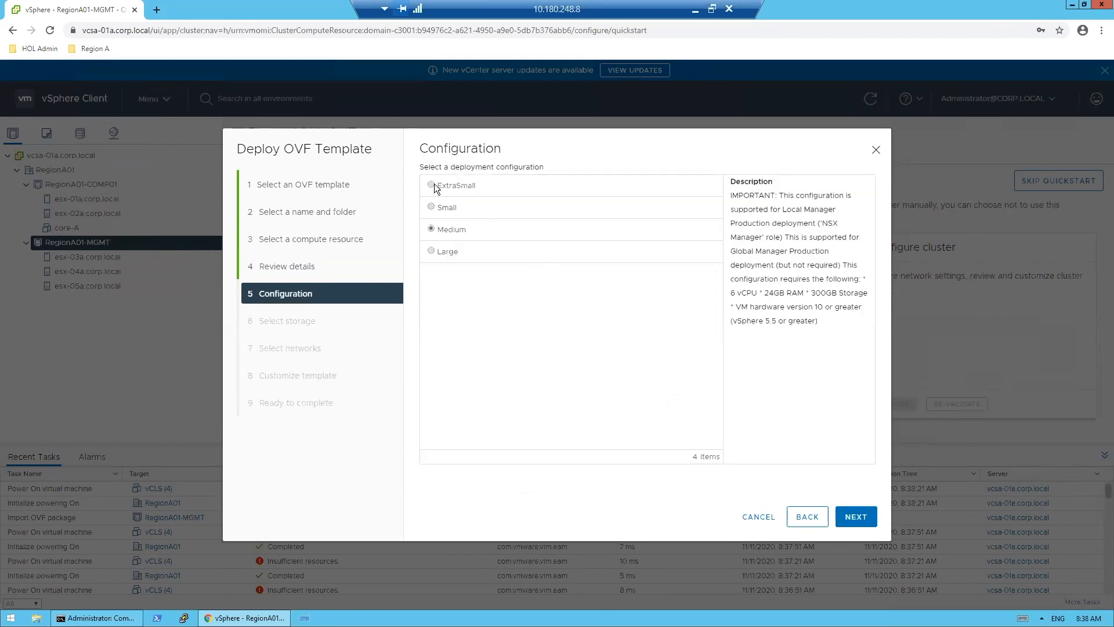
Choose ExtraSmall size, thin-provisioned disks on RegionA01-ISCSI01, and continue to networks
{"action": "left_click", "coordinate": [431, 184]}
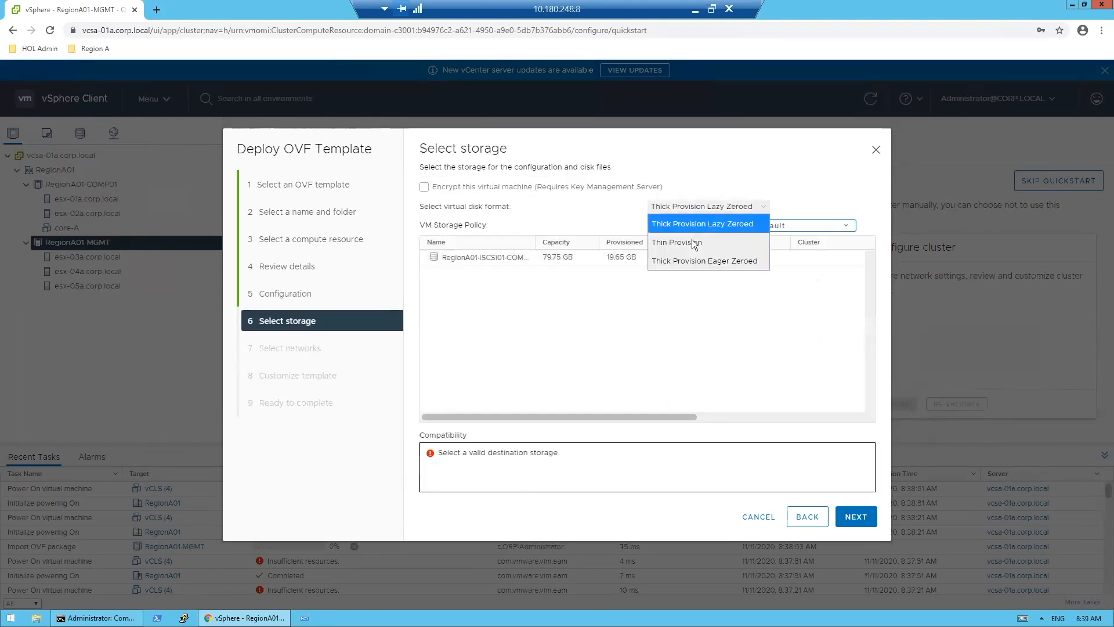
{"action": "left_click", "coordinate": [676, 242]}
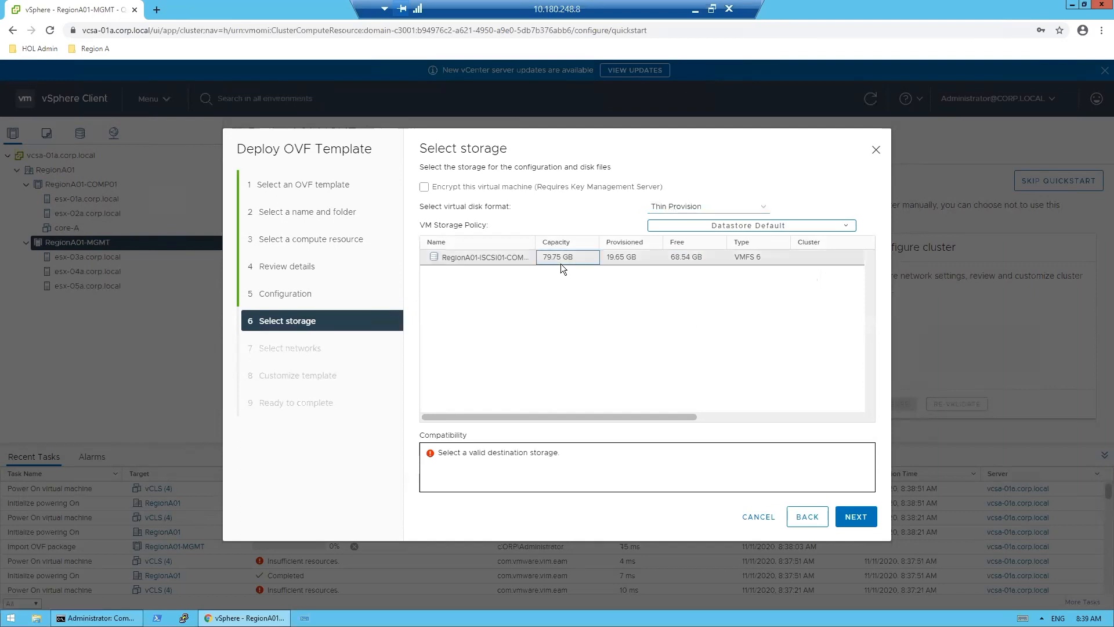
{"action": "left_click", "coordinate": [488, 256]}
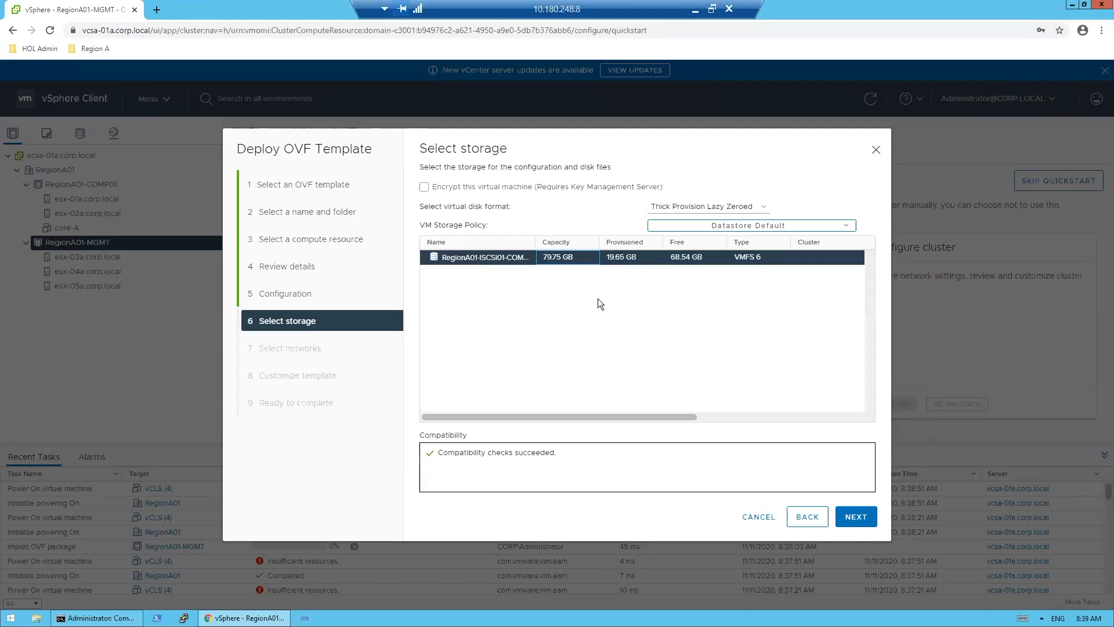
{"action": "mouse_move", "coordinate": [796, 457]}
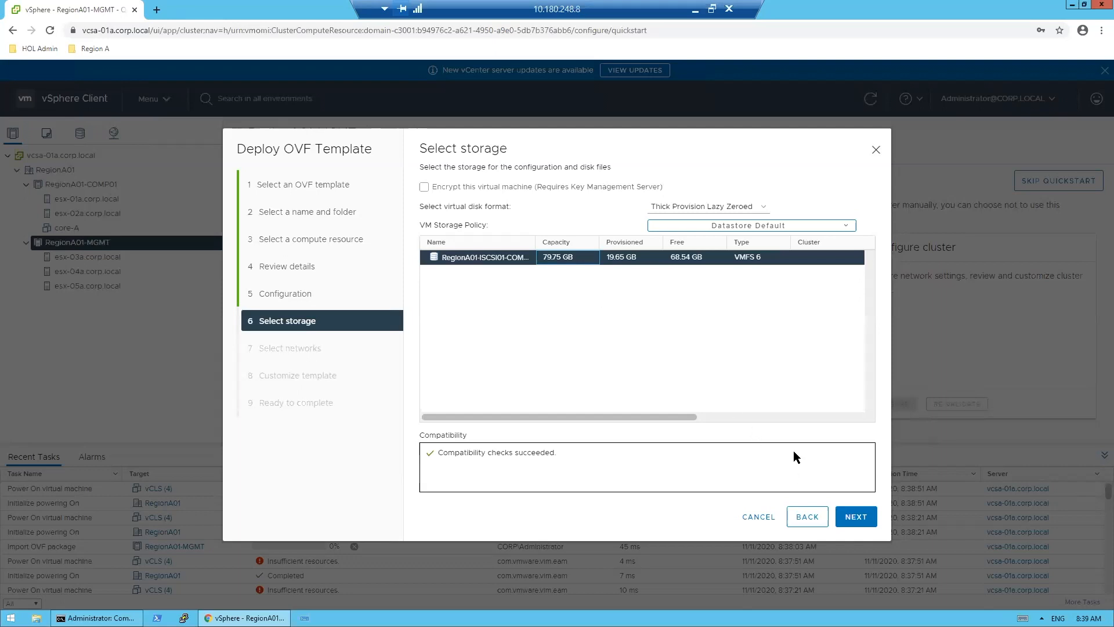
{"action": "mouse_move", "coordinate": [791, 455]}
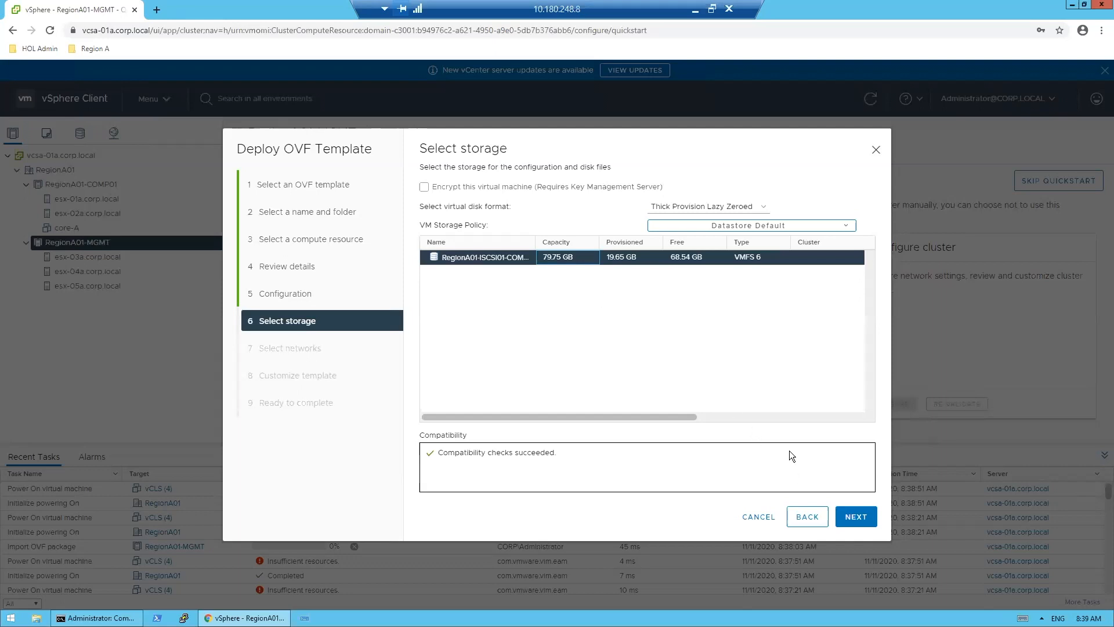
{"action": "mouse_move", "coordinate": [782, 441]}
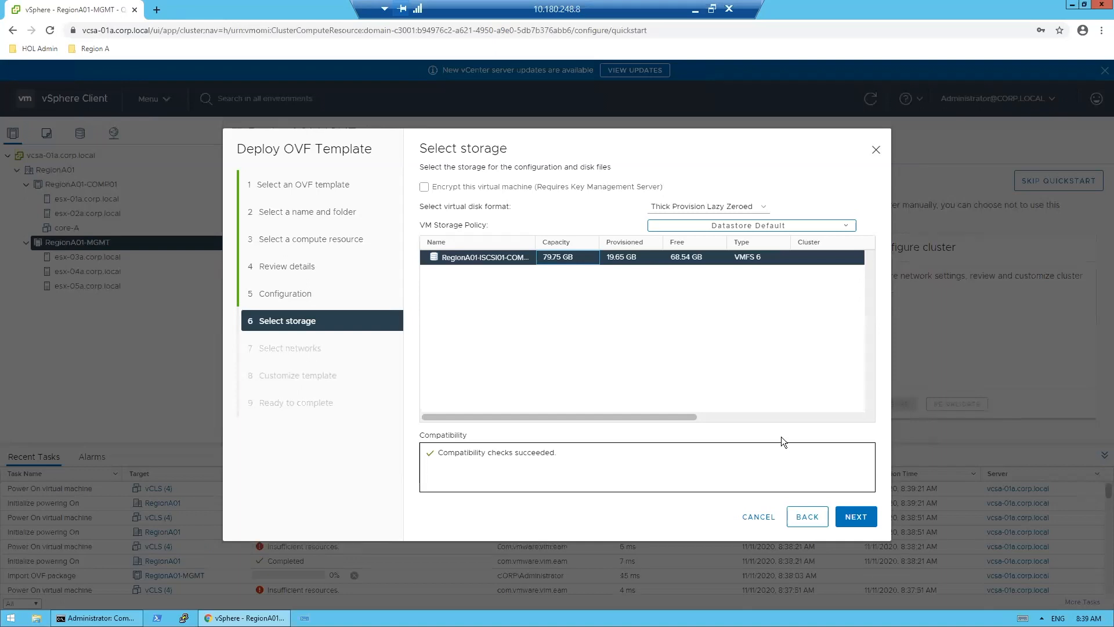
{"action": "mouse_move", "coordinate": [826, 344]}
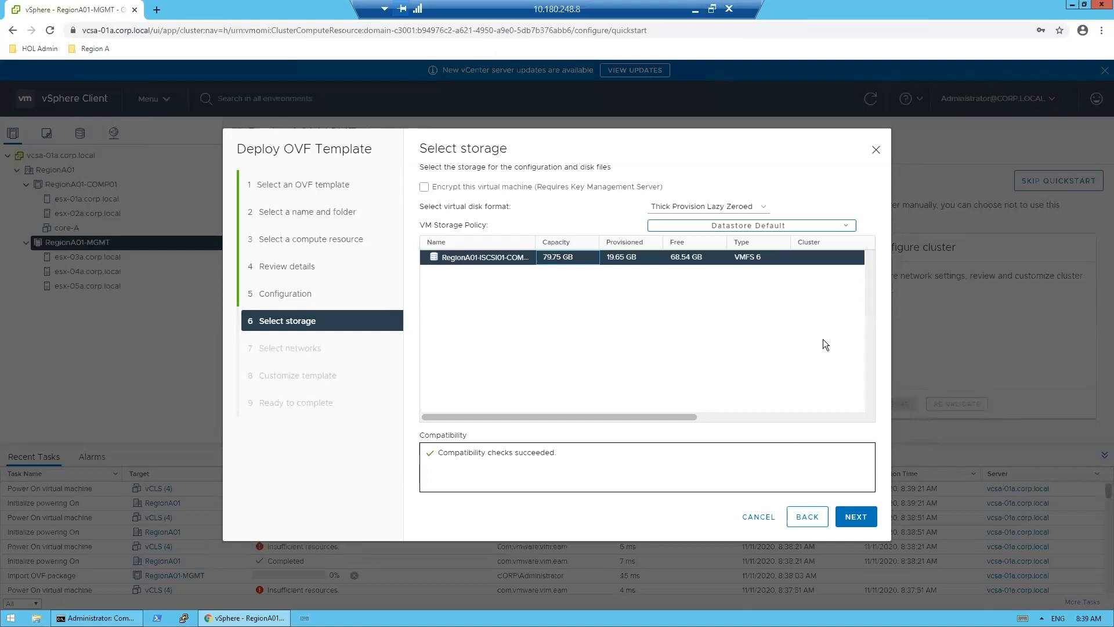
{"action": "left_click", "coordinate": [857, 516]}
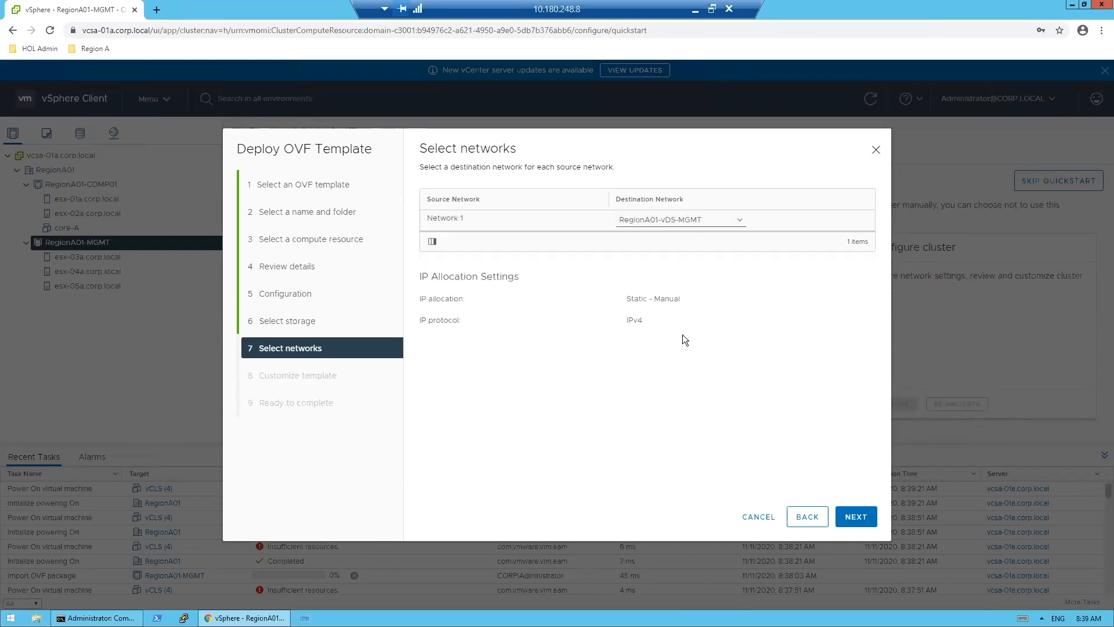
Enter and confirm the root, CLI admin and CLI audit user passwords in Customize template
{"action": "left_click", "coordinate": [857, 516]}
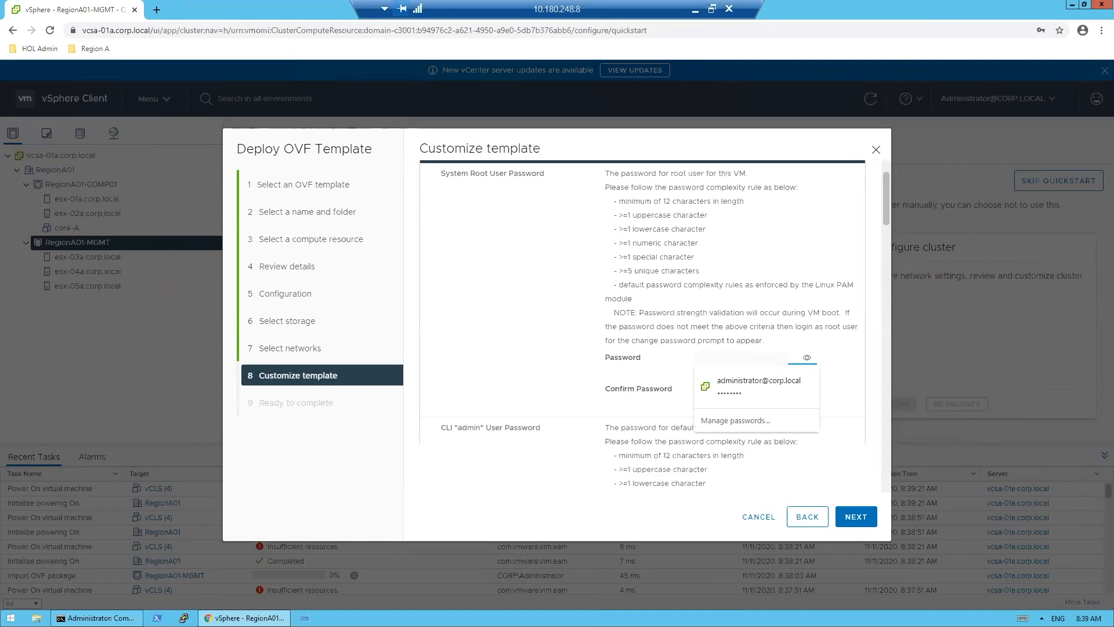
{"action": "mouse_move", "coordinate": [676, 372]}
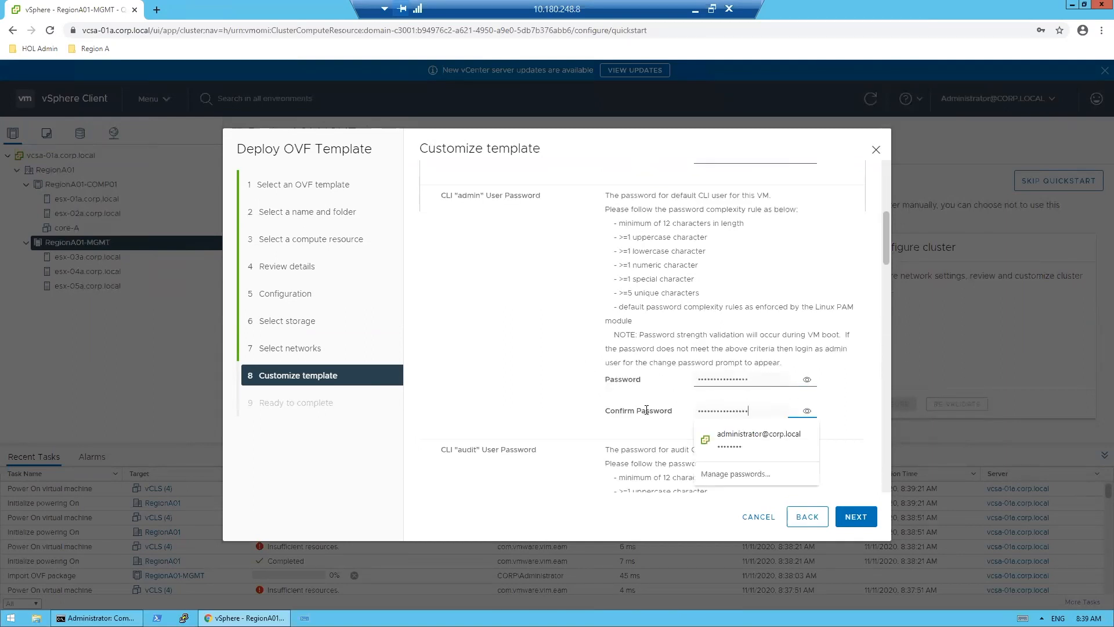
{"action": "scroll", "scroll_direction": "down", "scroll_amount": 3}
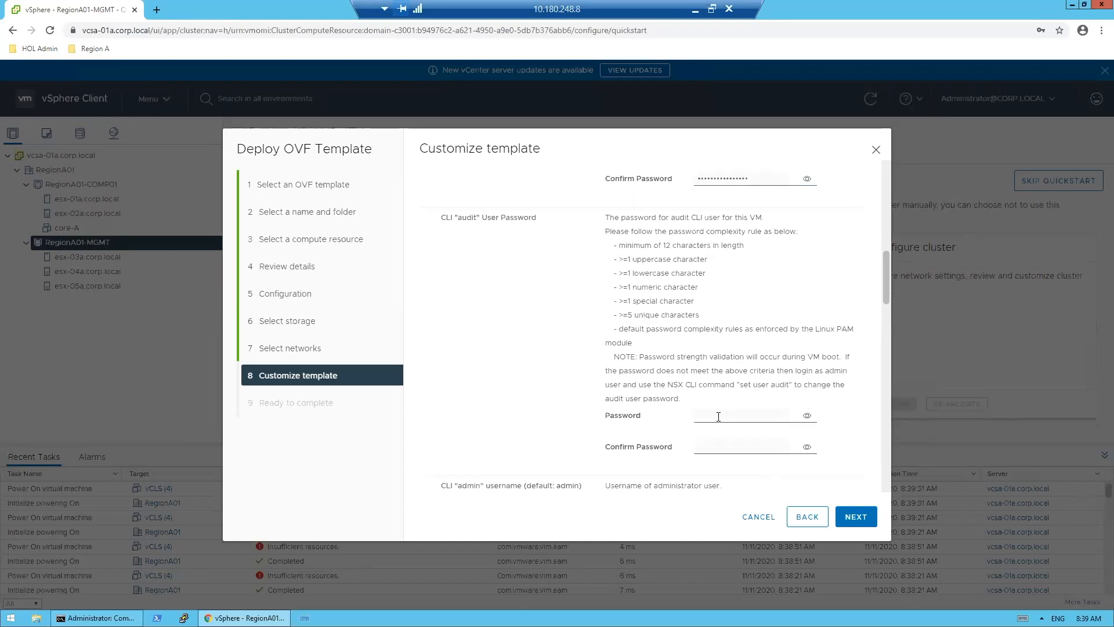
{"action": "left_click", "coordinate": [741, 446]}
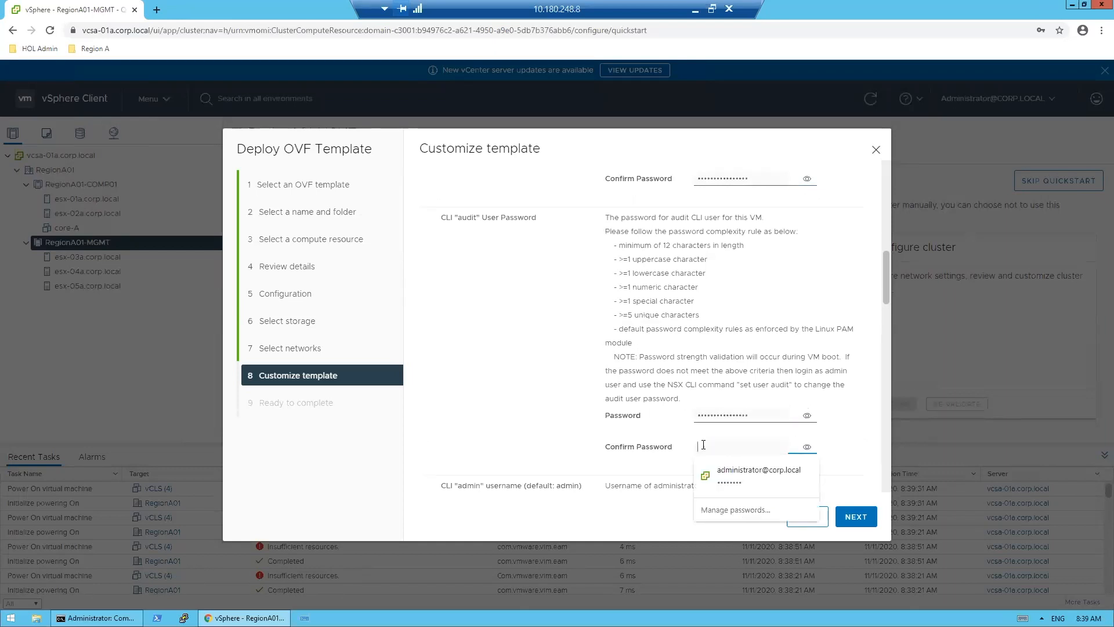
{"action": "scroll", "scroll_direction": "down", "scroll_amount": 3}
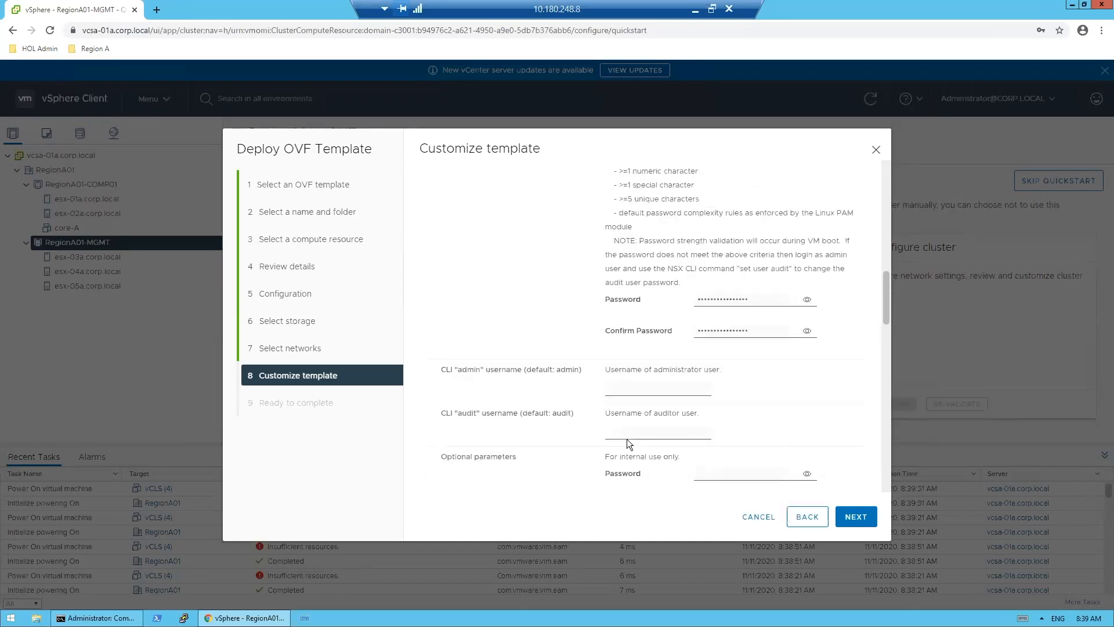
{"action": "scroll", "scroll_direction": "down", "scroll_amount": 3}
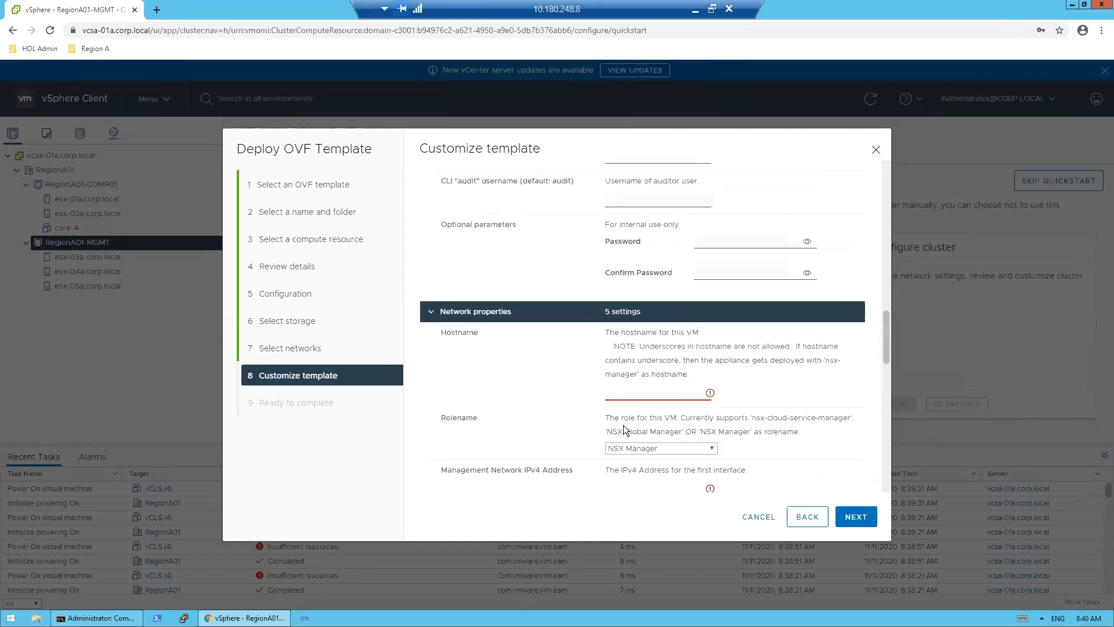
Set hostname nsxmgr-01a.corp.local, address 192.168.110.42, netmask 255.255.255.0 and gateway 192.168.110.1
{"action": "left_click", "coordinate": [657, 393]}
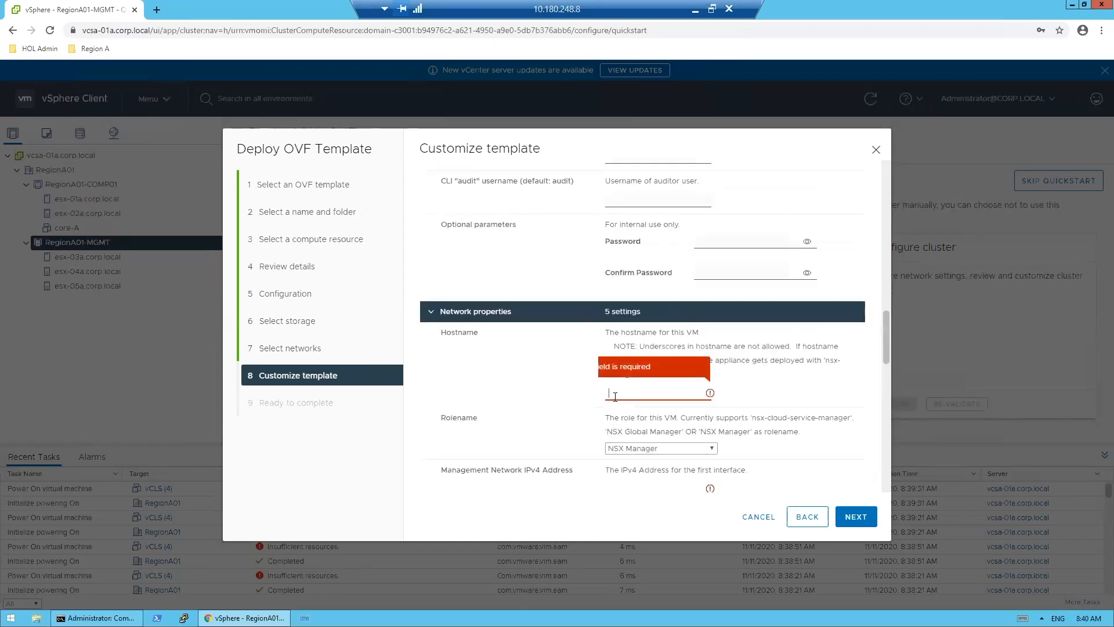
{"action": "type", "text": "nsxmgr-01a.corp.l"}
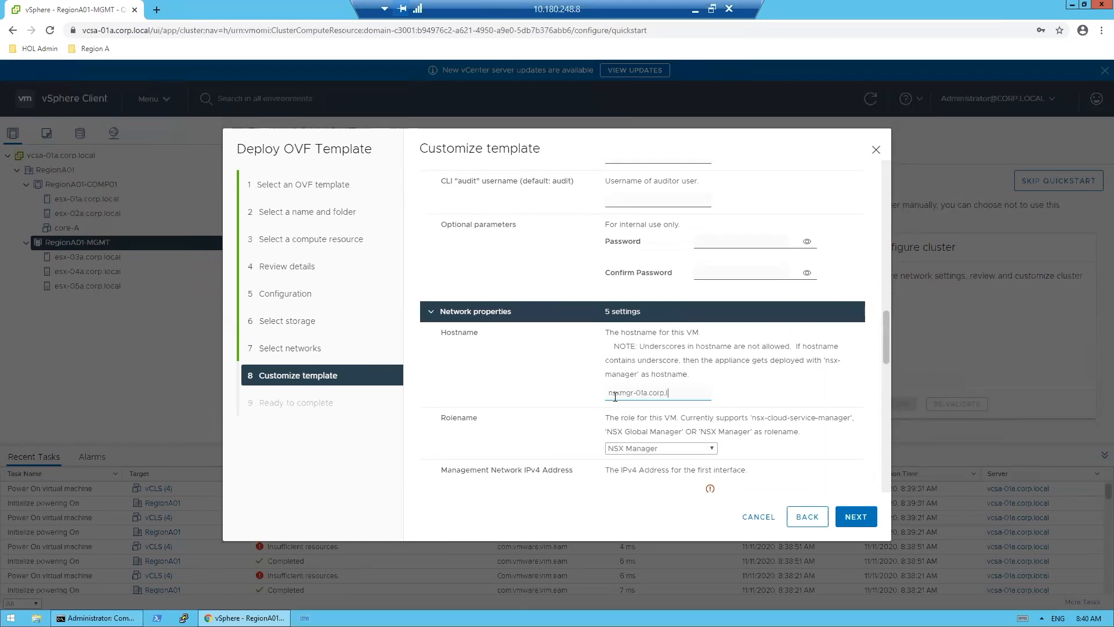
{"action": "scroll", "scroll_direction": "down", "scroll_amount": 3}
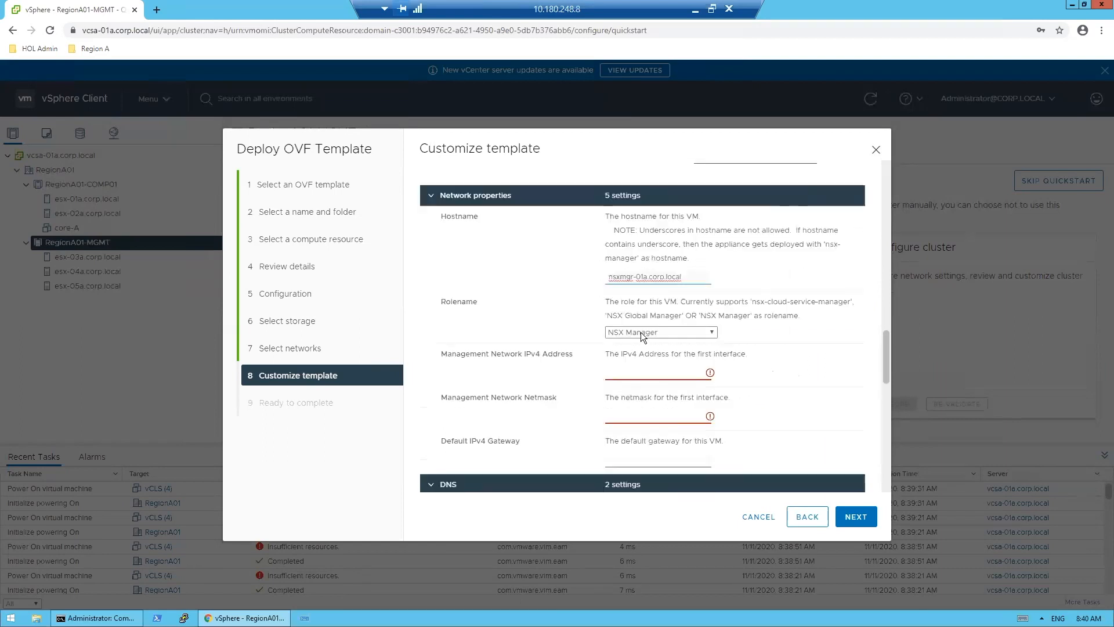
{"action": "type", "text": "192.168"}
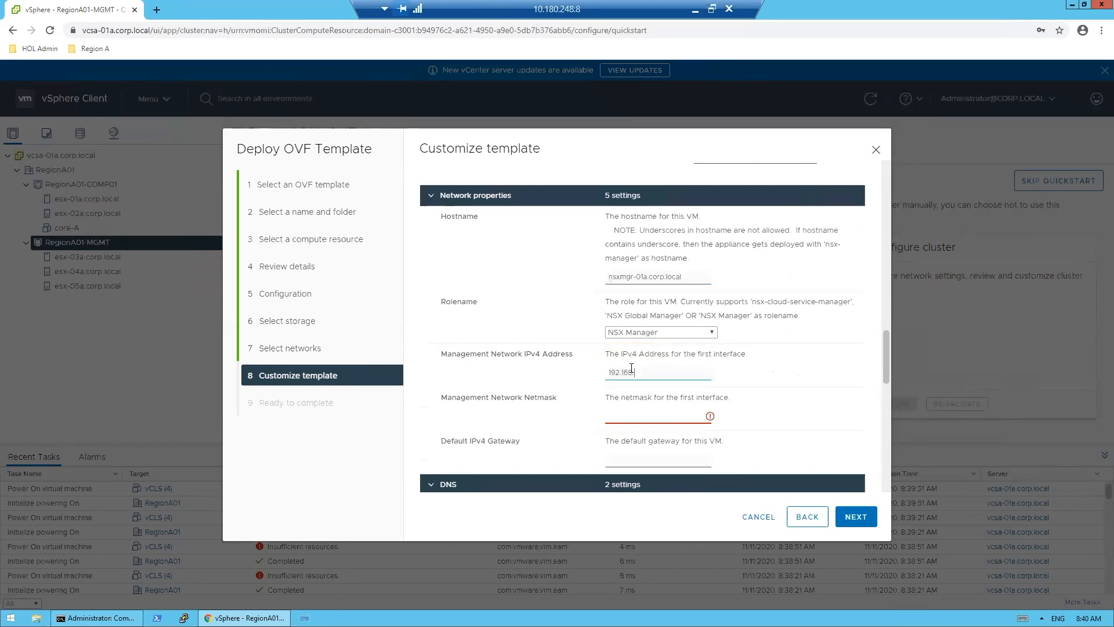
{"action": "type", "text": "192.168.110.42"}
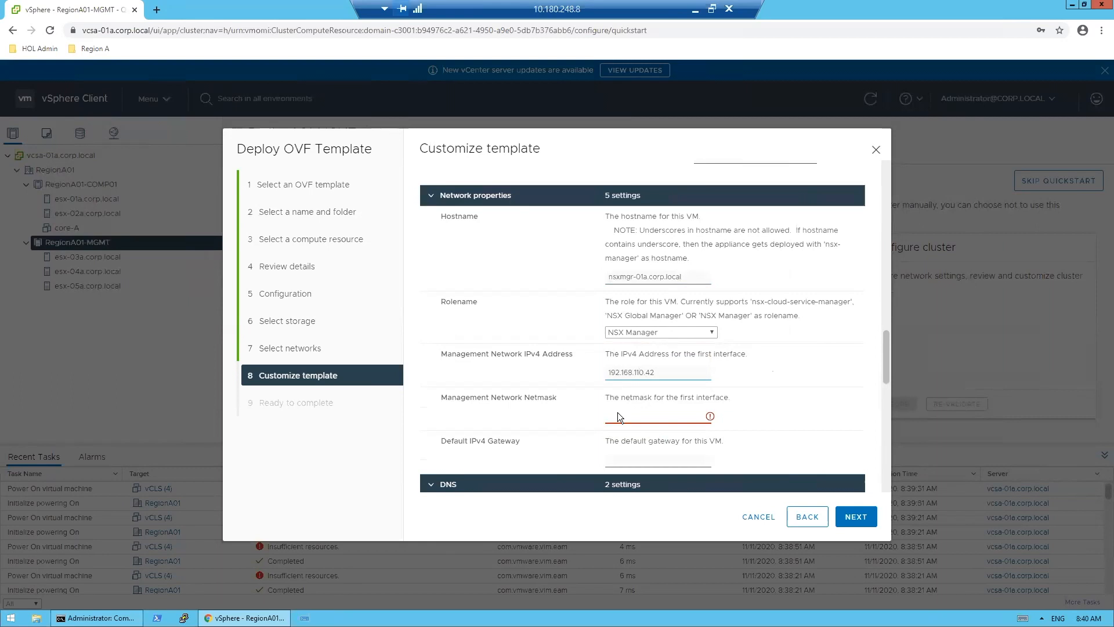
{"action": "type", "text": "255.255.255.0"}
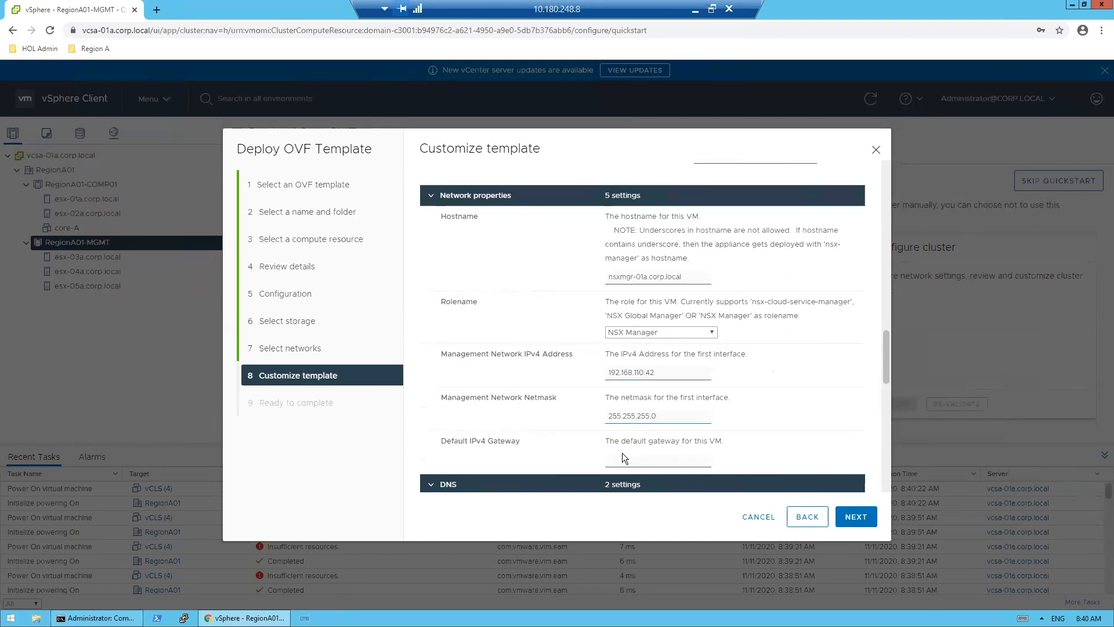
{"action": "type", "text": "192.168.110.1"}
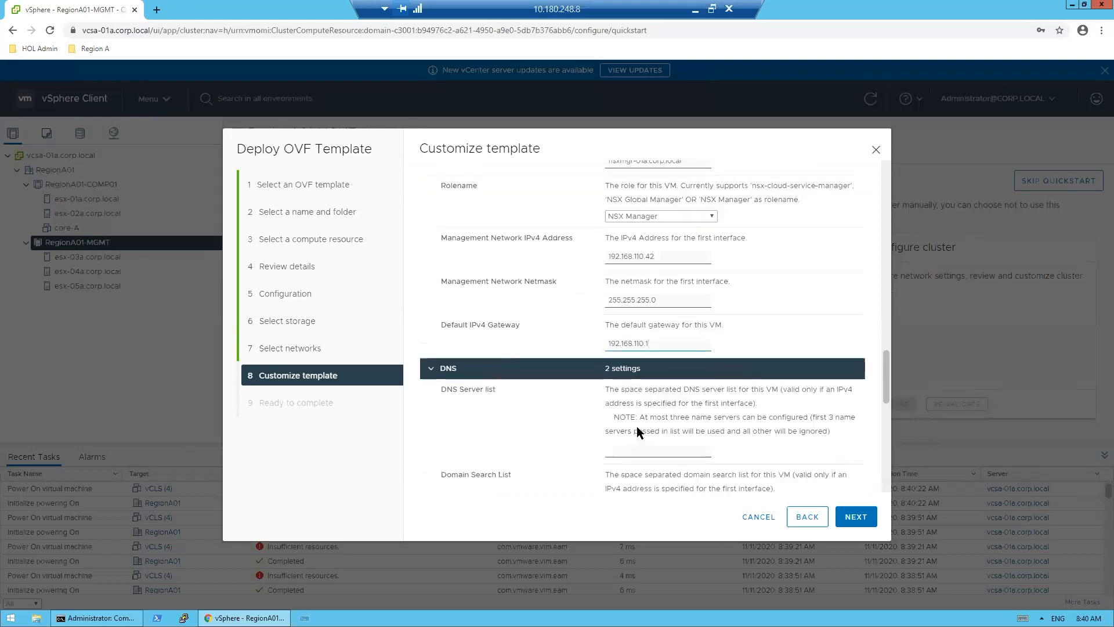
Set DNS 192.168.110.10, search domain corp.local, NTP 192.168.100.1, enable SSH with root logins, and advance to Ready to complete
{"action": "scroll", "scroll_direction": "down", "scroll_amount": 3}
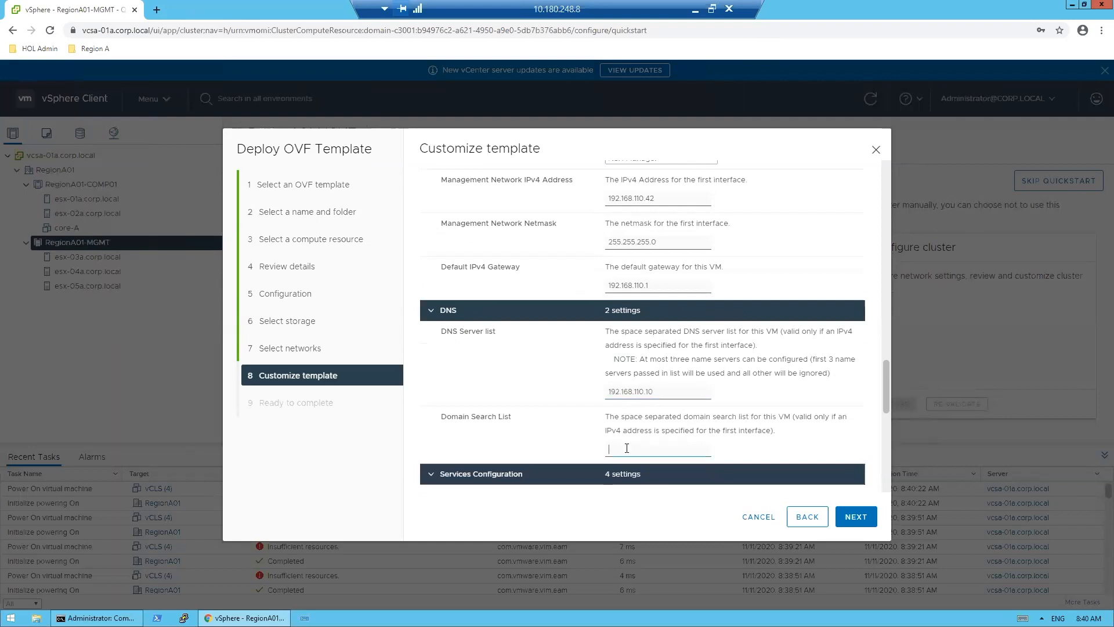
{"action": "type", "text": "corp.local"}
{"action": "type", "text": "192.168.1"}
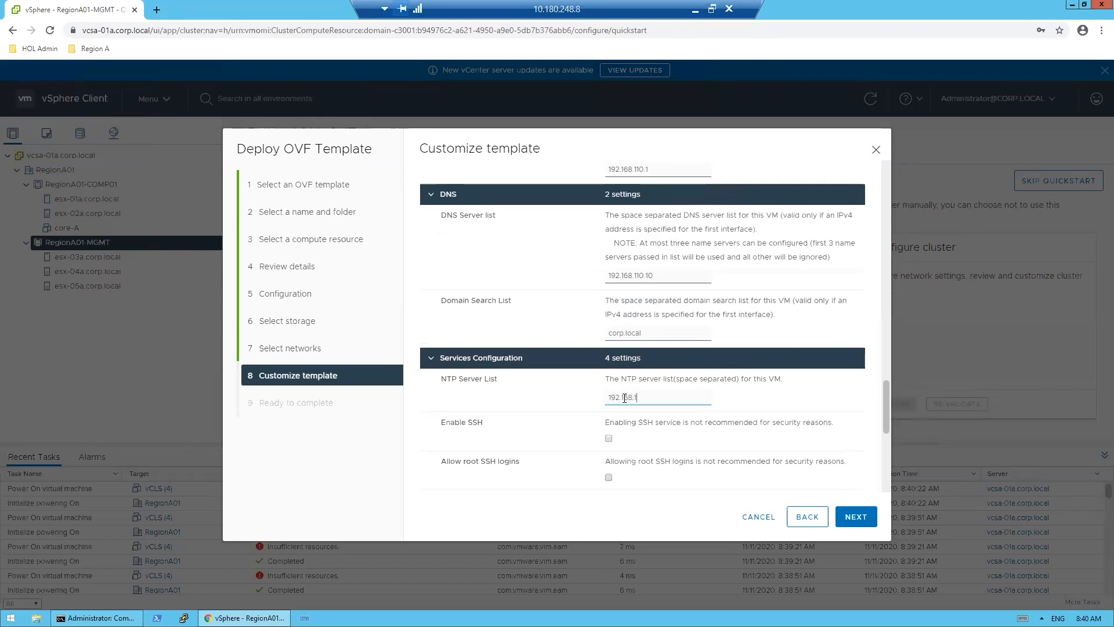
{"action": "left_click", "coordinate": [608, 438]}
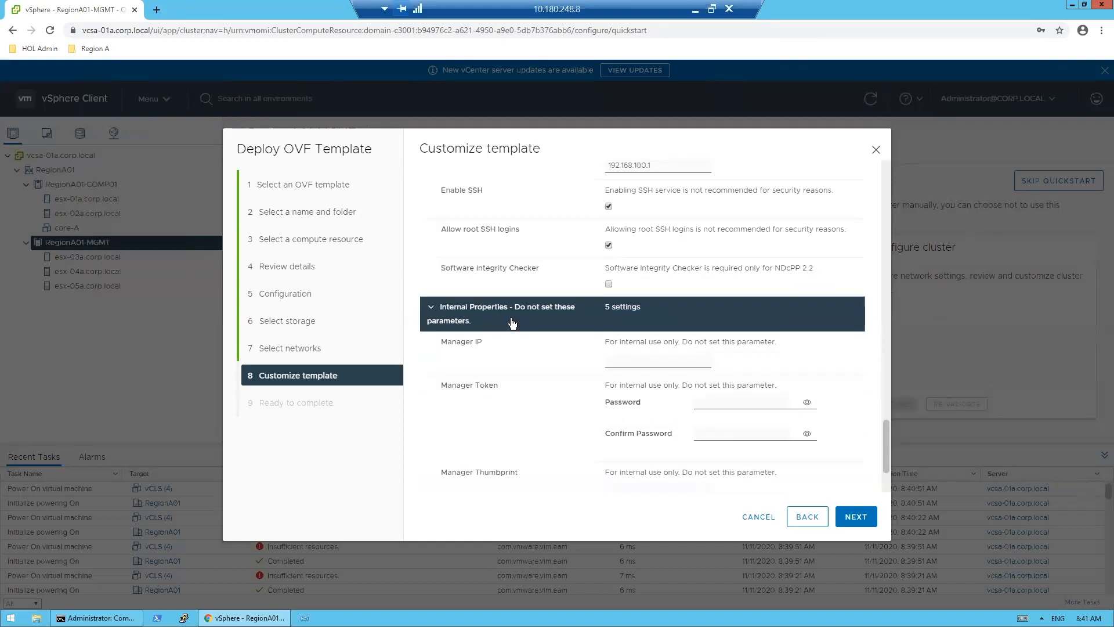
{"action": "mouse_move", "coordinate": [548, 312]}
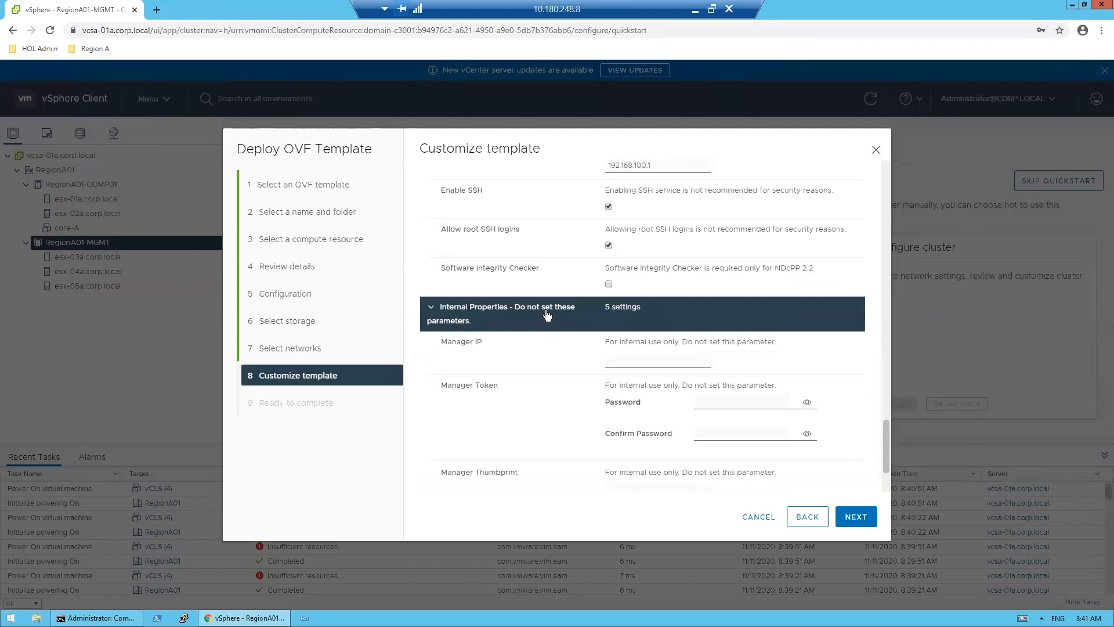
{"action": "left_click", "coordinate": [856, 516]}
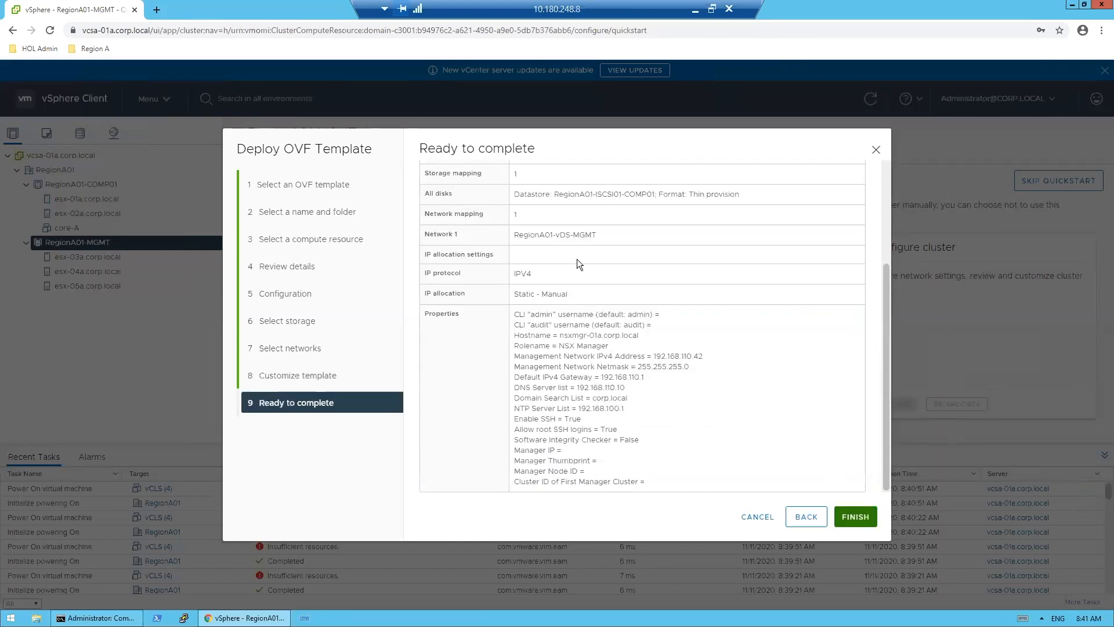
{"action": "mouse_move", "coordinate": [578, 387]}
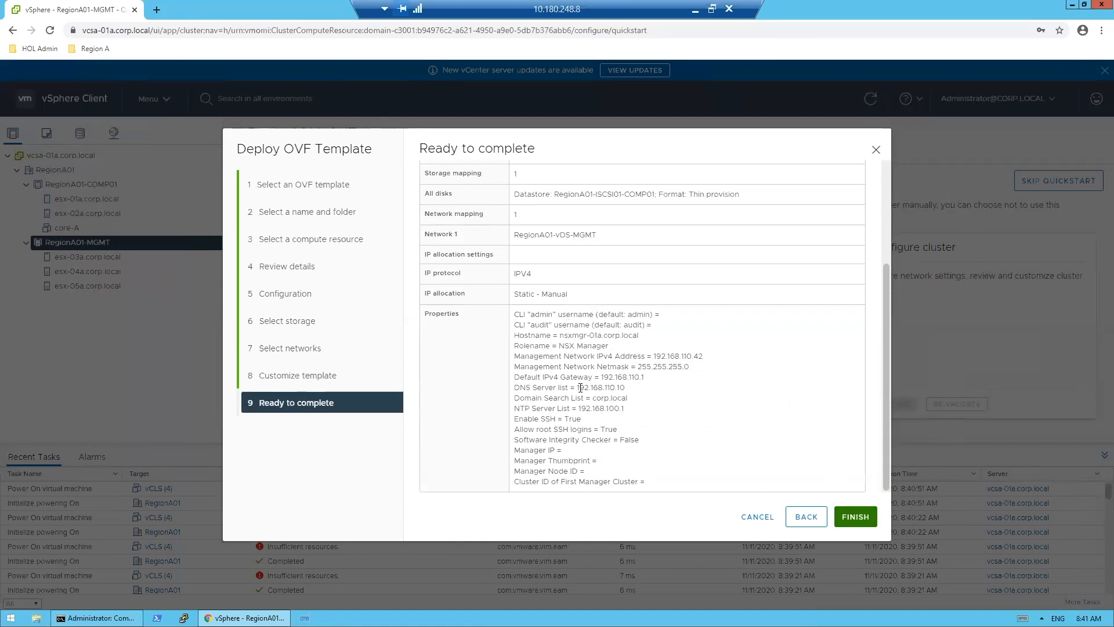